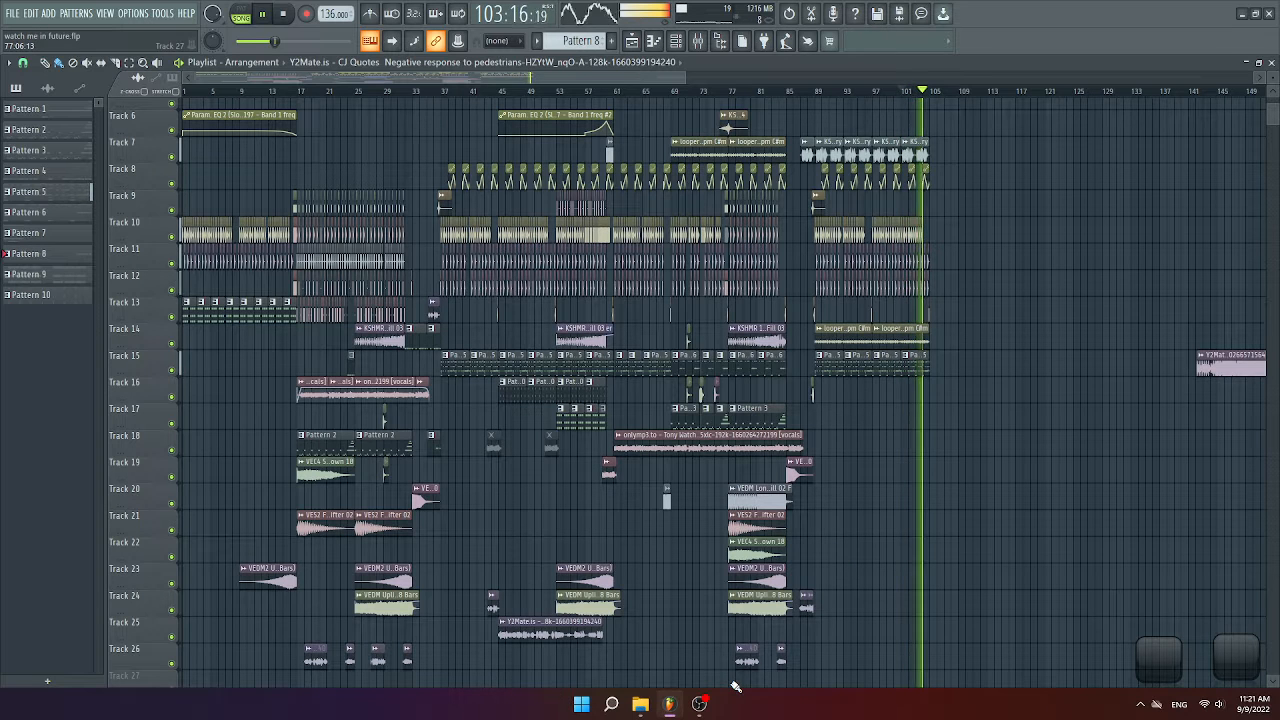
Bring the OBS Studio window to the front while the arrangement keeps playing.
{"action": "left_click", "coordinate": [700, 700]}
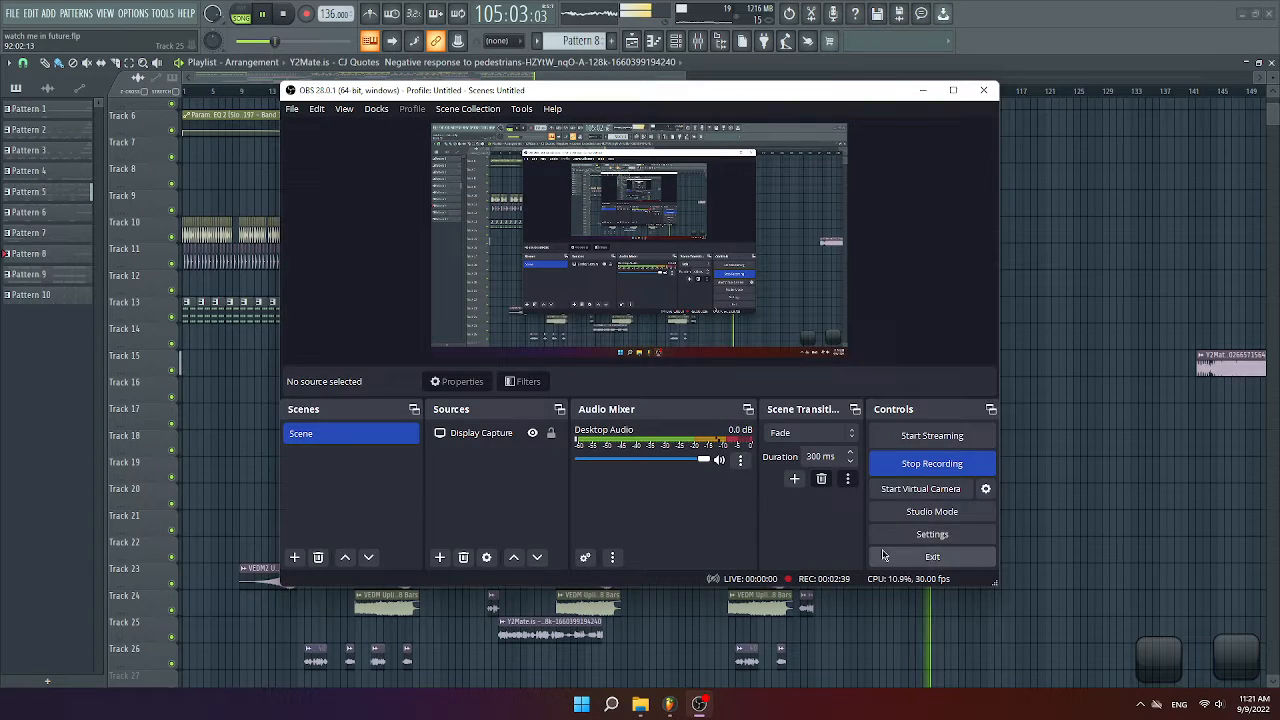